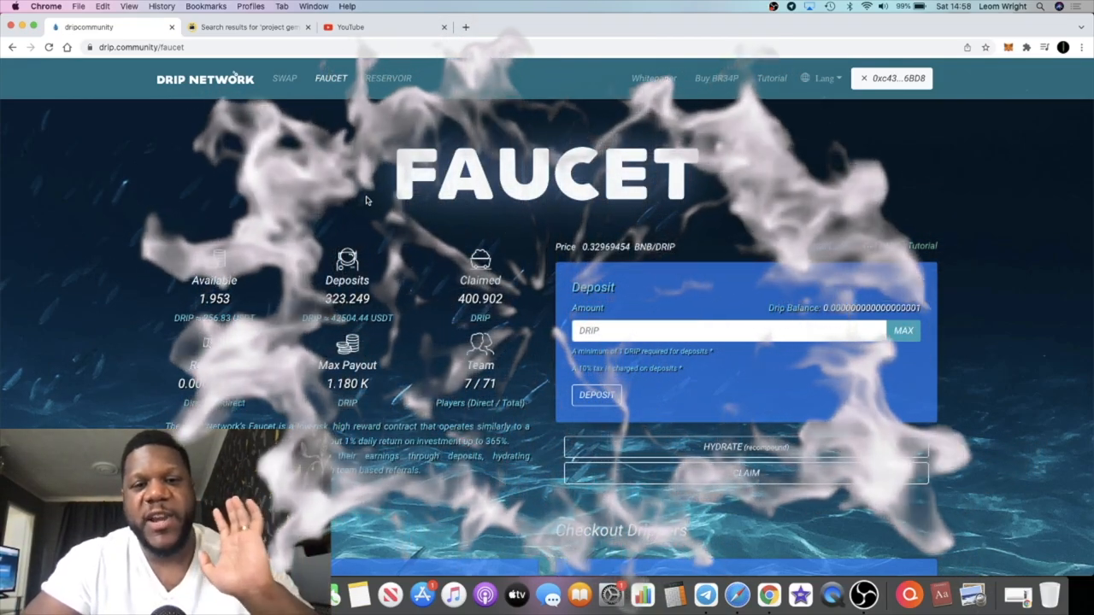
- Switch from the Drip Network faucet page to the YouTube home page tab
click(351, 27)
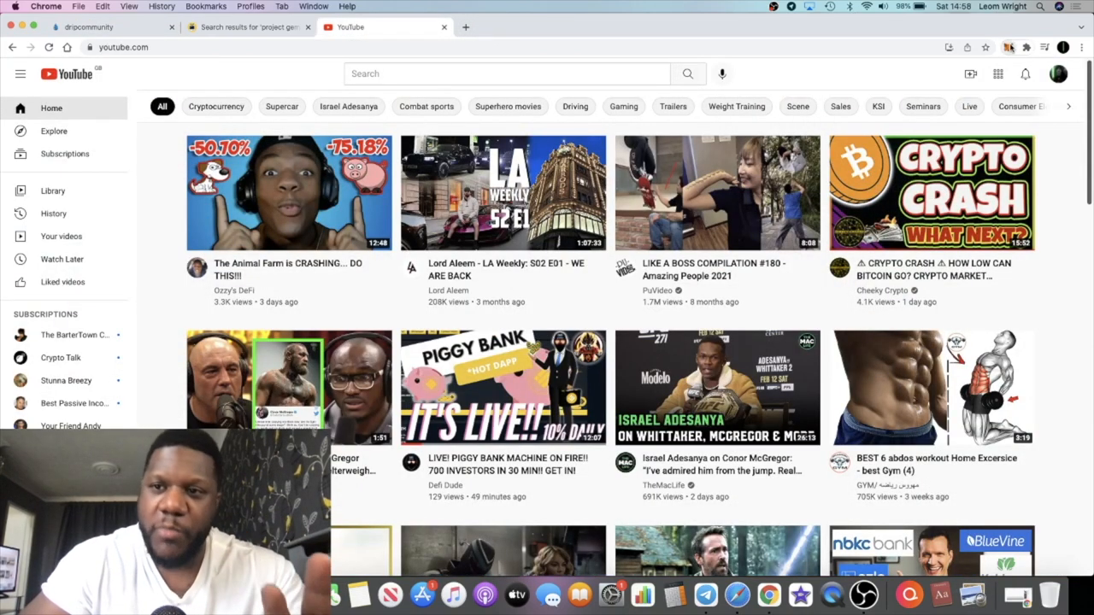
- Read OGDAVE's notification reply thread doubting Drip Network withdrawals on YouTube
click(1008, 47)
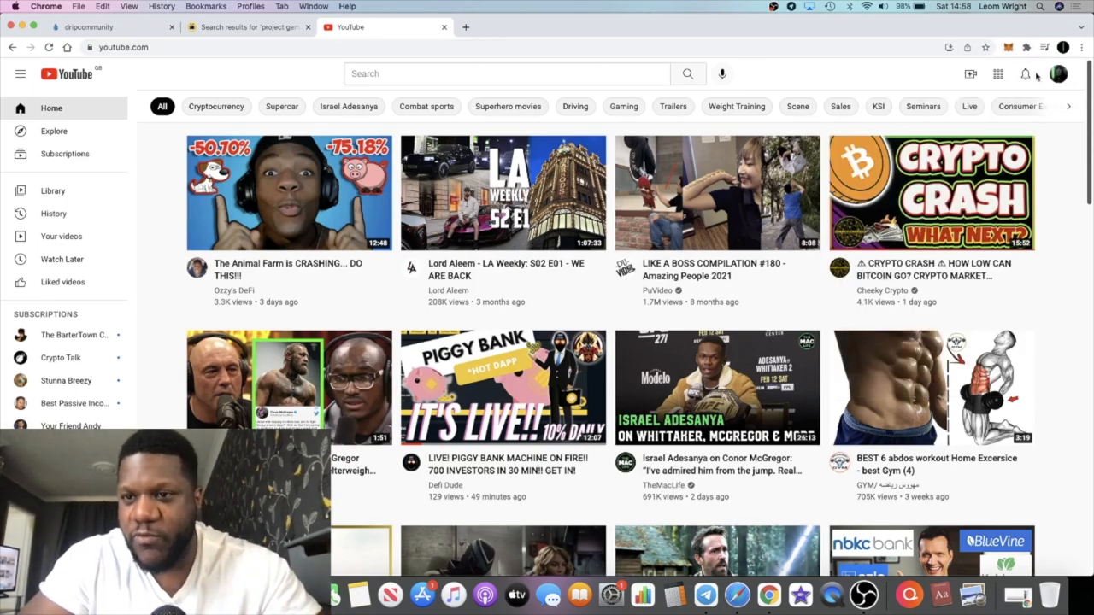
click(1026, 73)
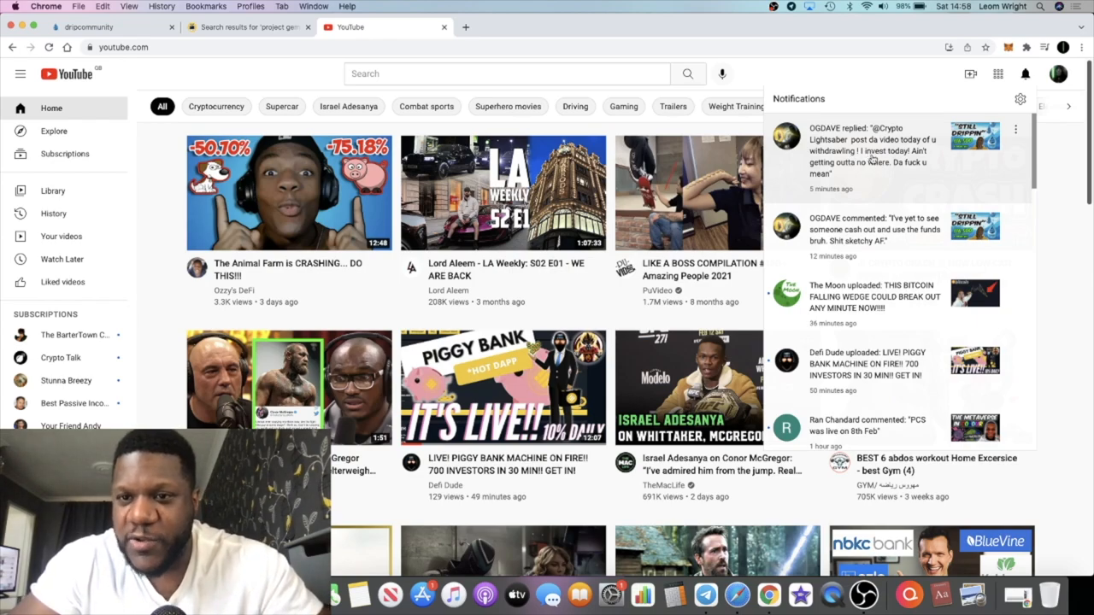
click(1025, 74)
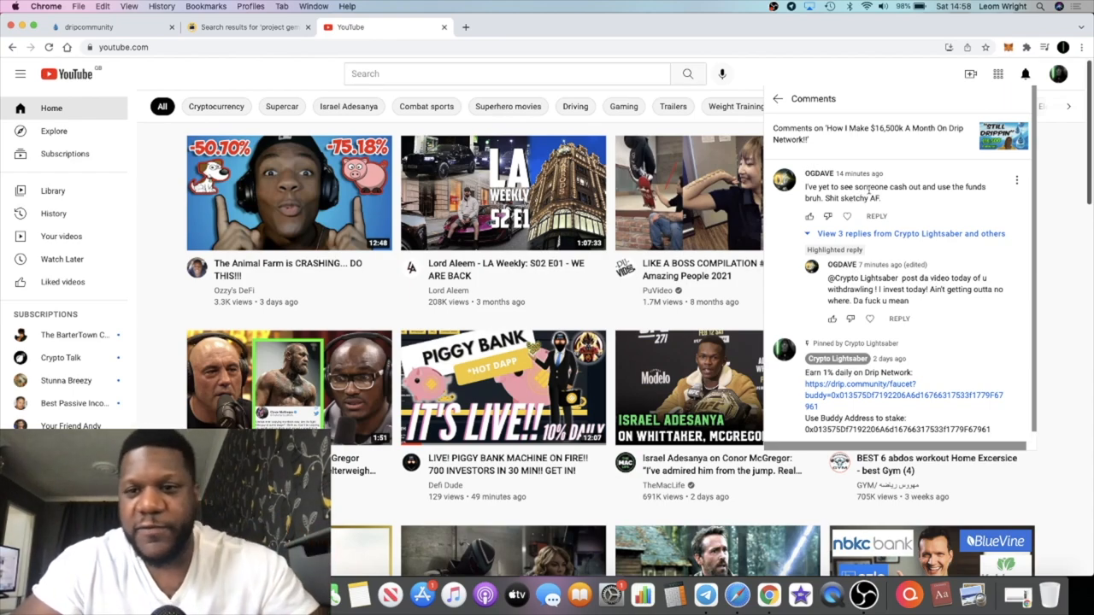
scroll(down, 3)
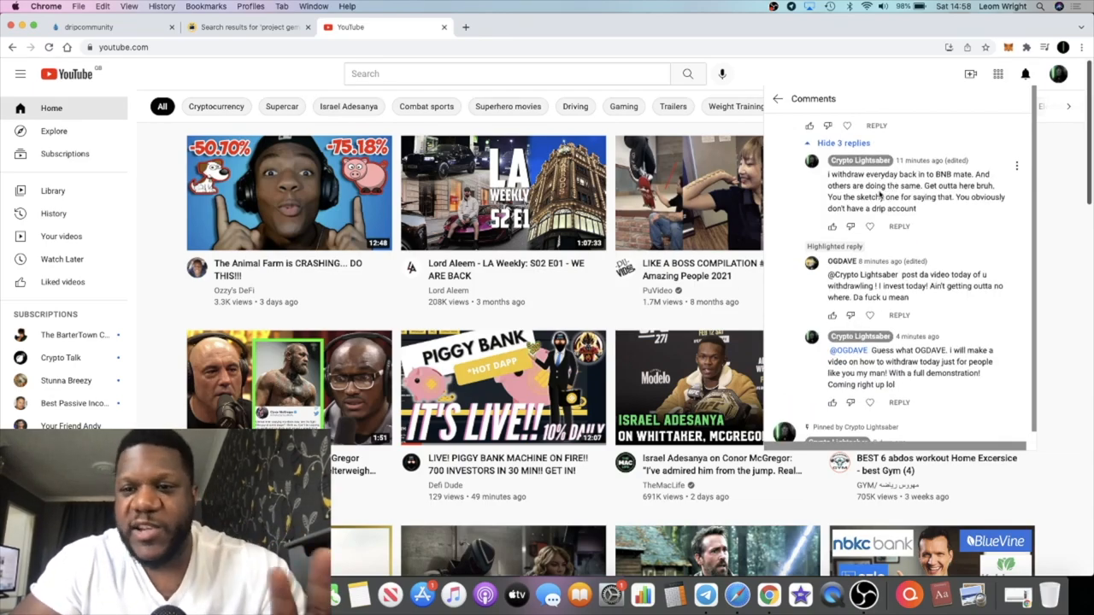
scroll(down, 3)
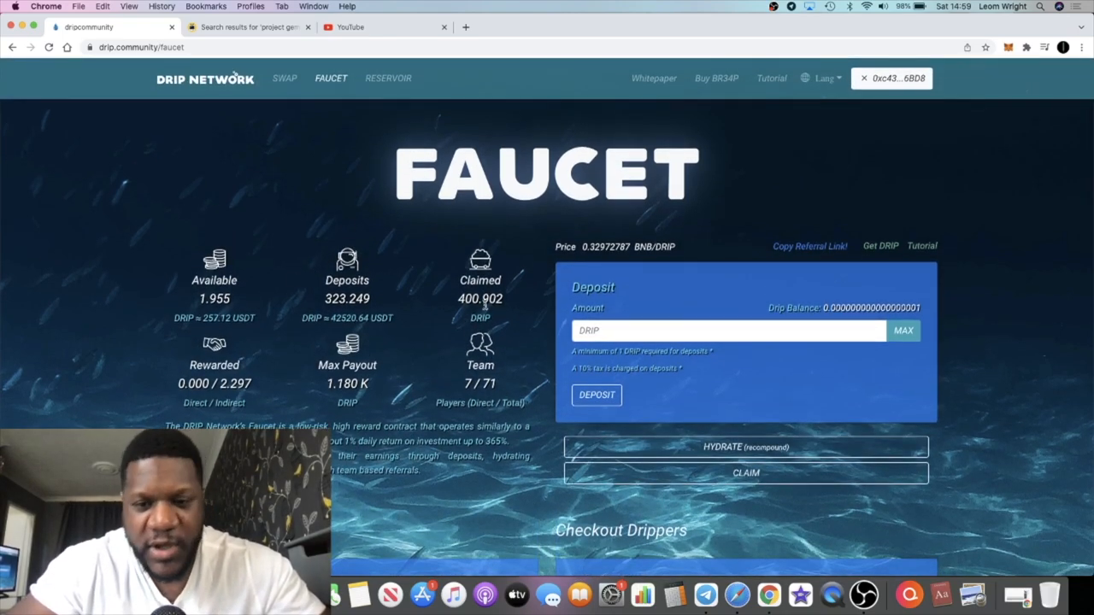
mouse_move(433, 379)
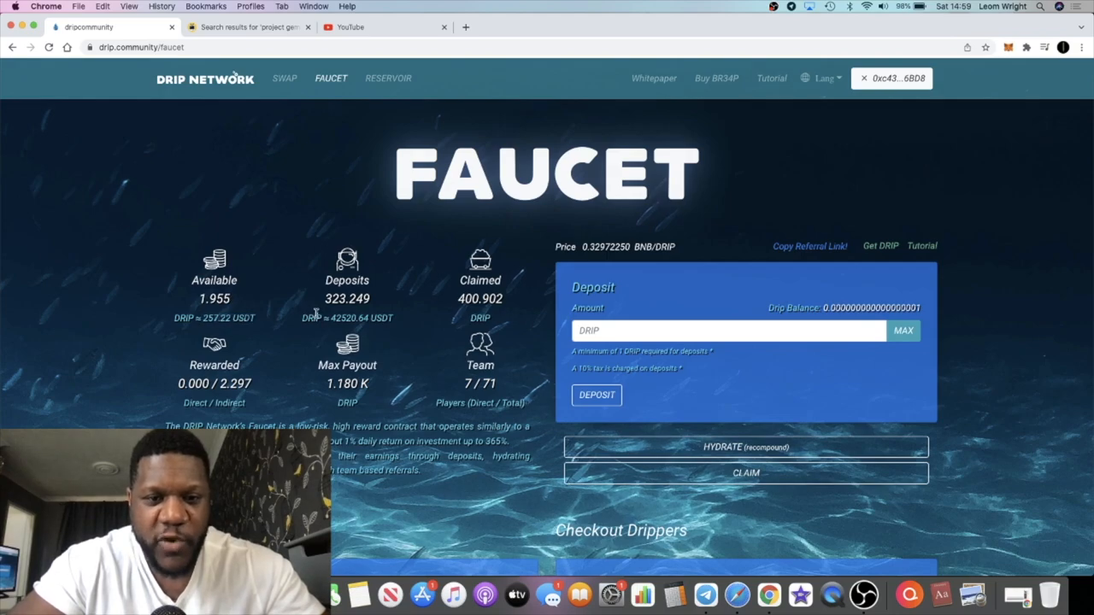
mouse_move(312, 285)
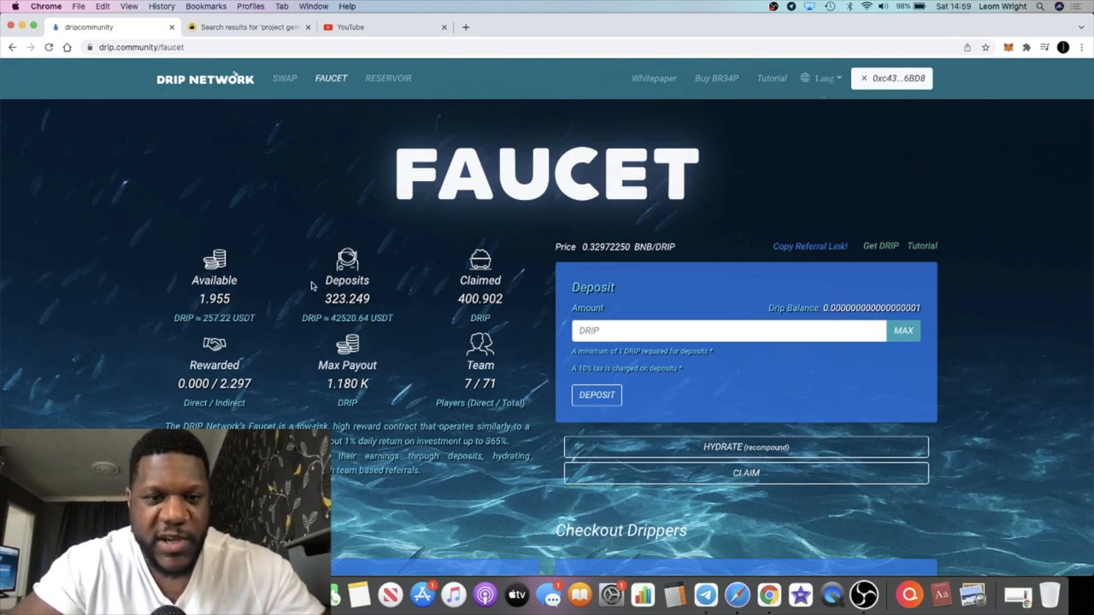
mouse_move(236, 309)
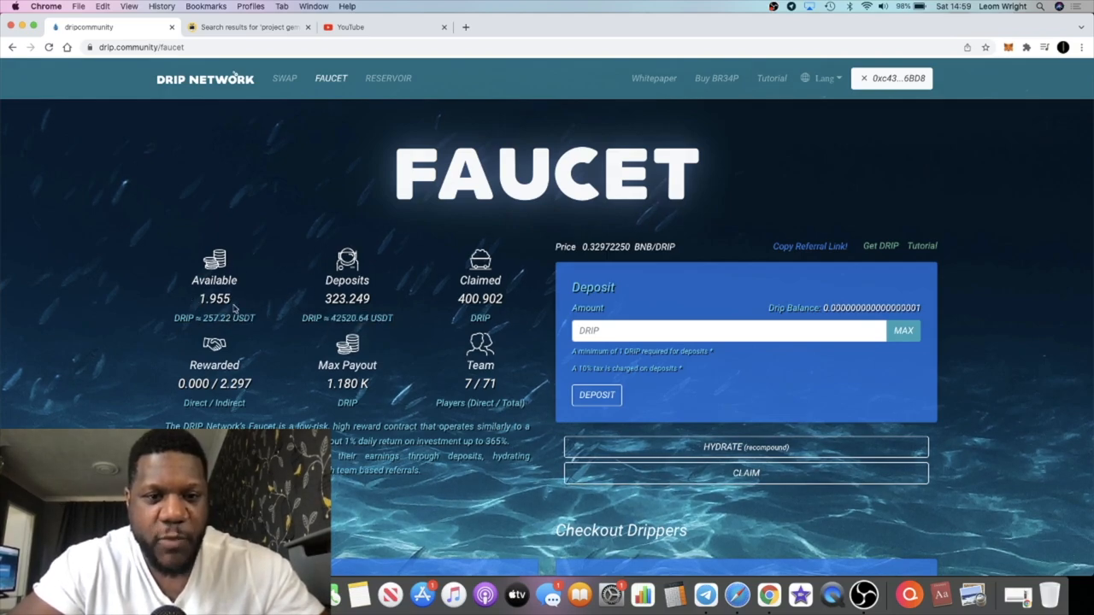
mouse_move(263, 326)
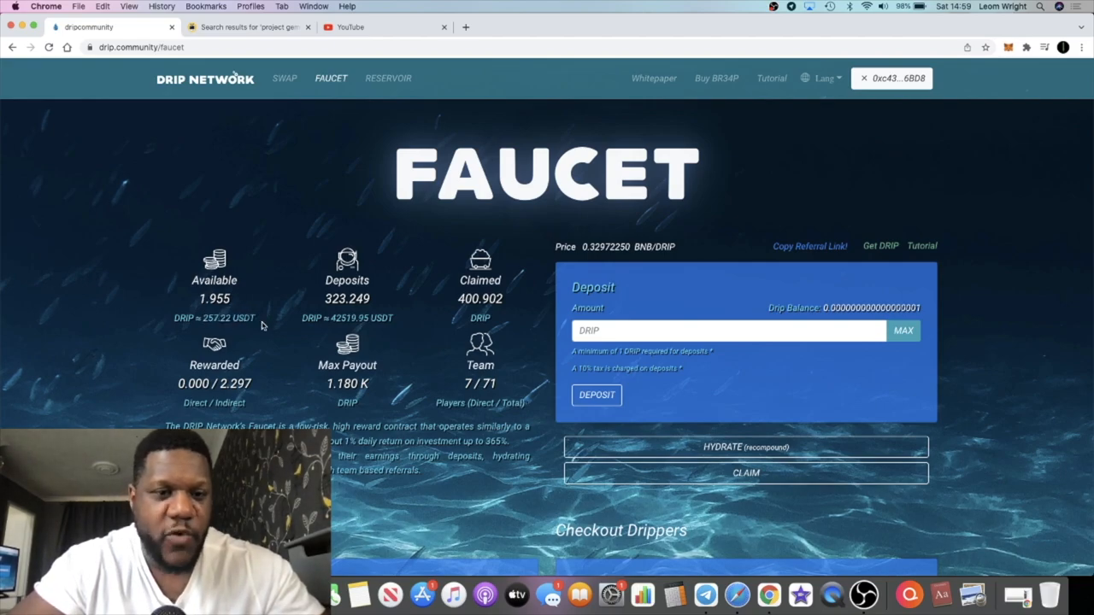
double_click(220, 317)
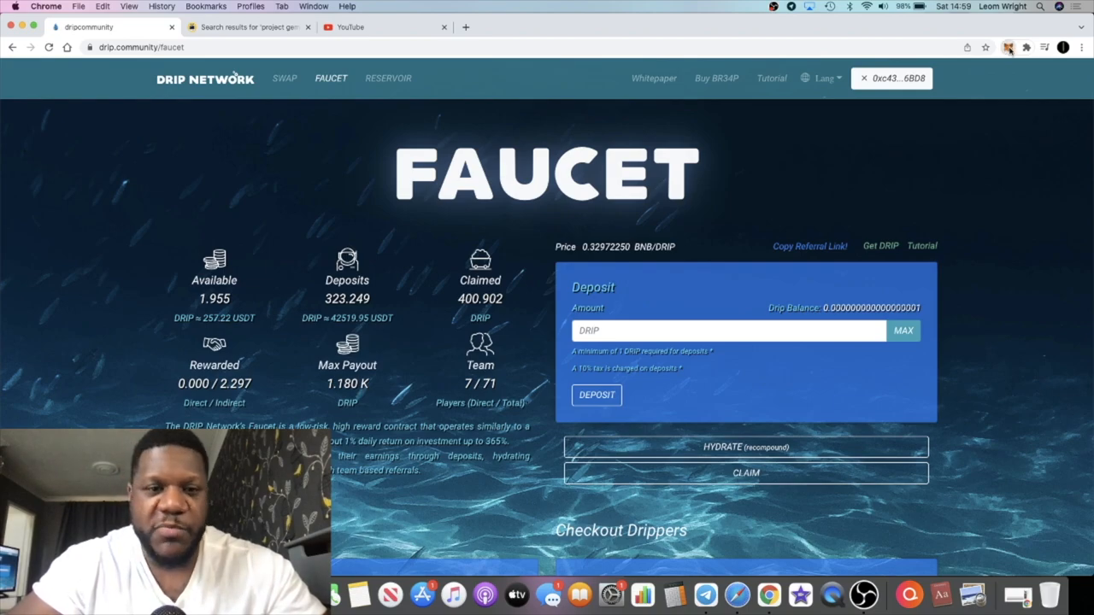
click(1008, 47)
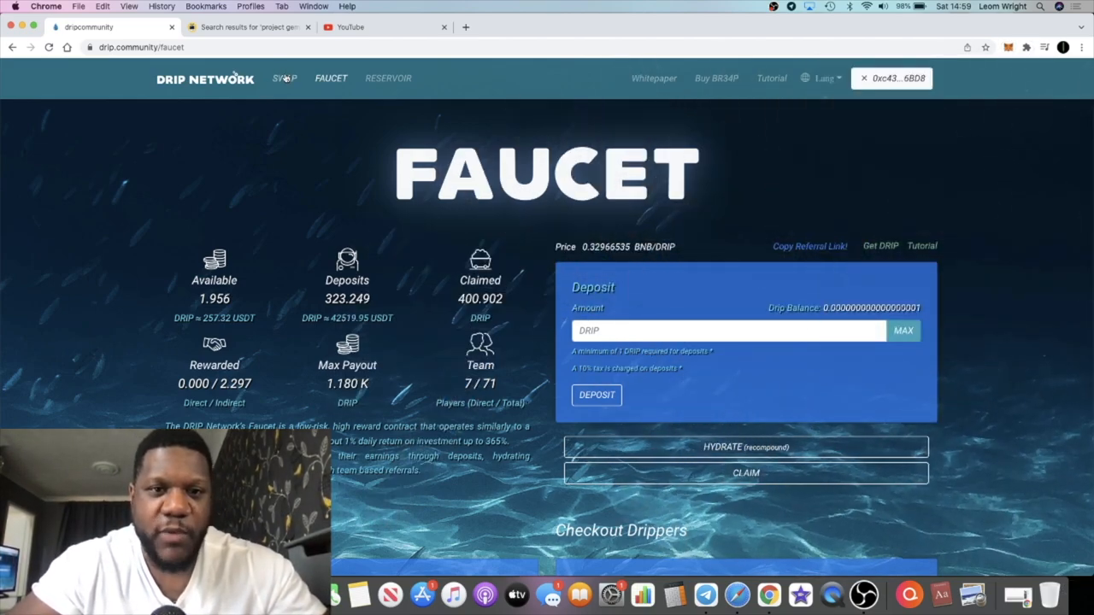
scroll(down, 3)
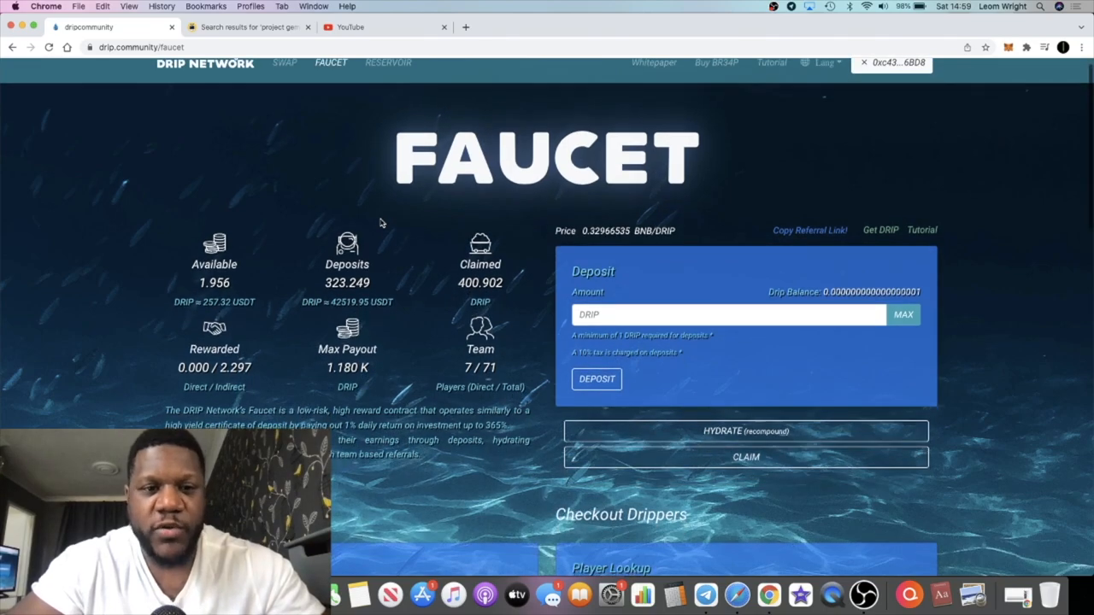
scroll(down, 3)
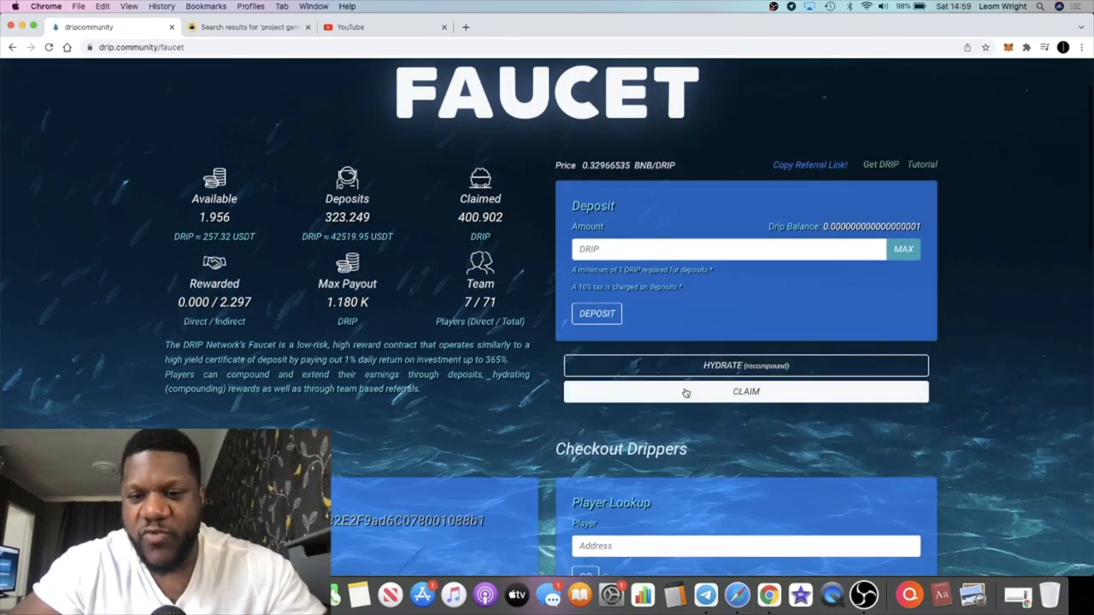
- Claim the faucet rewards, confirming in MetaMask, leaving 1.761 DRIP on the swap page
click(745, 391)
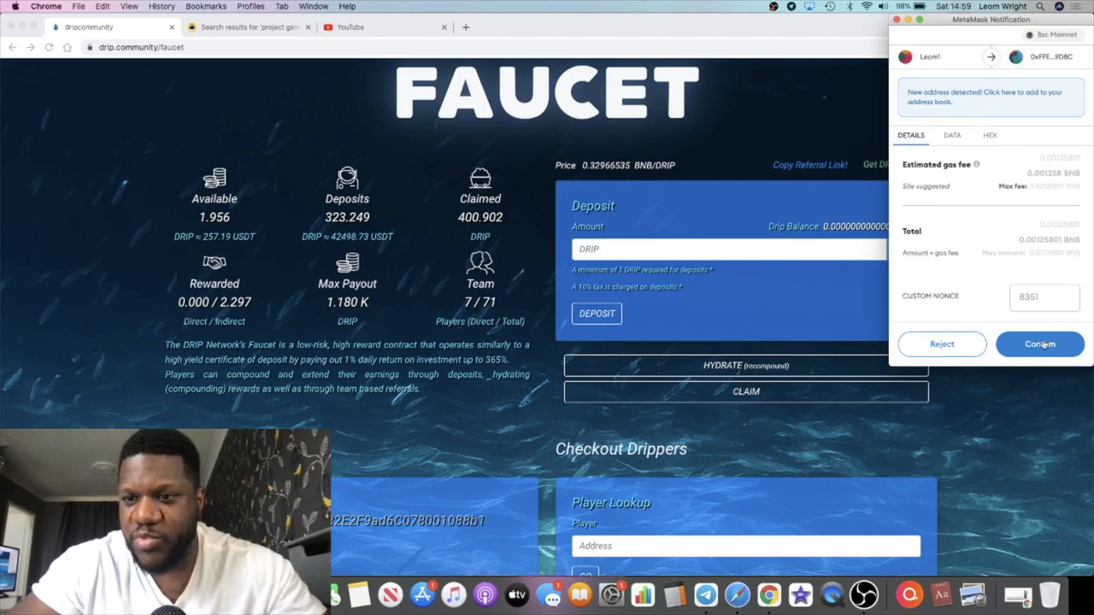
click(1040, 344)
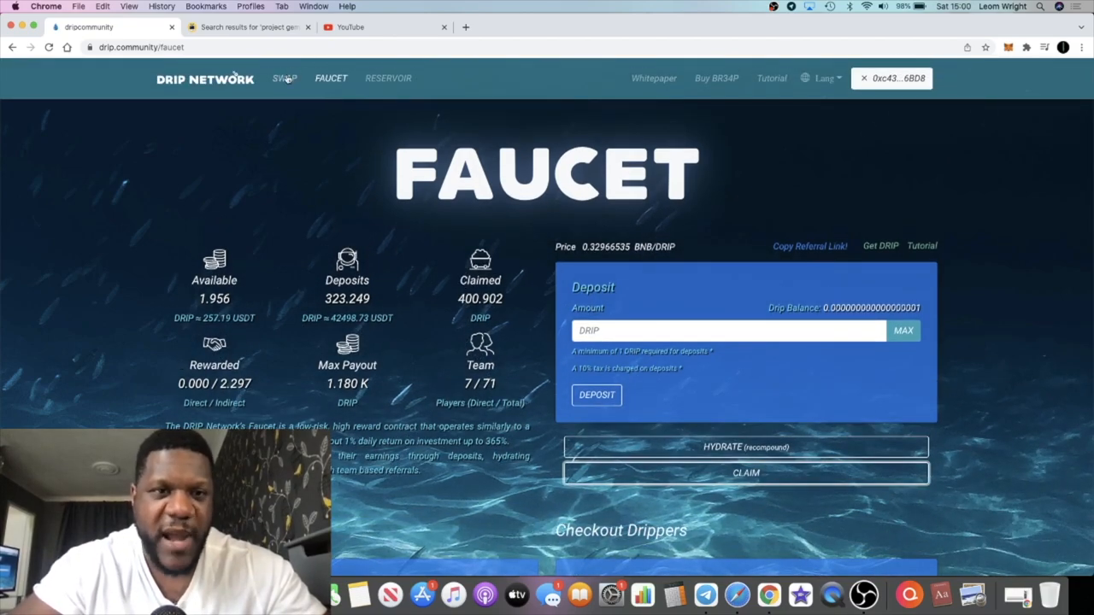
click(745, 473)
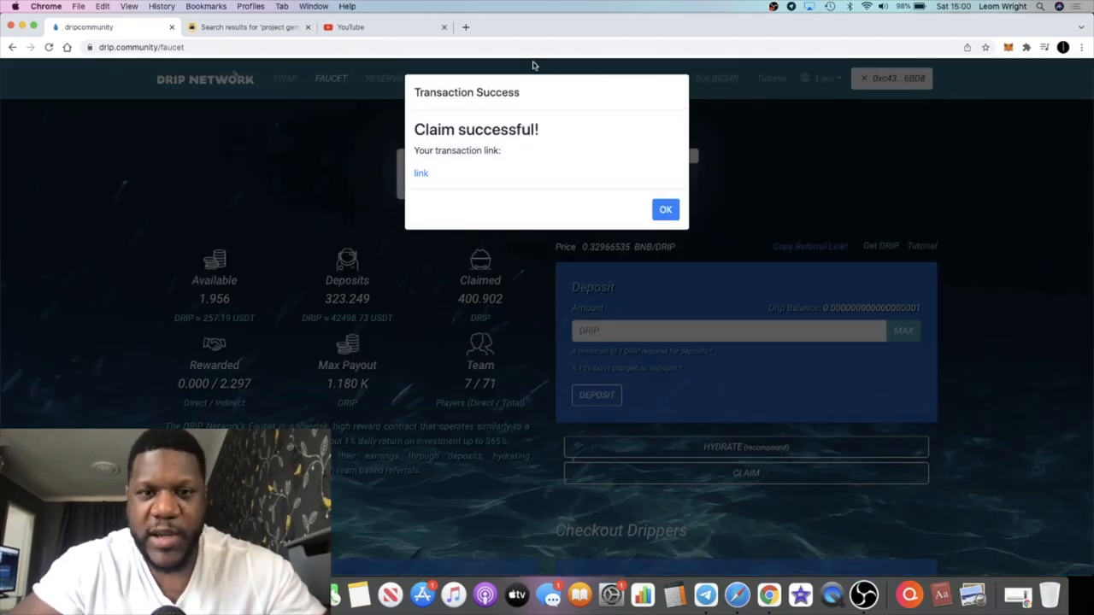
click(665, 209)
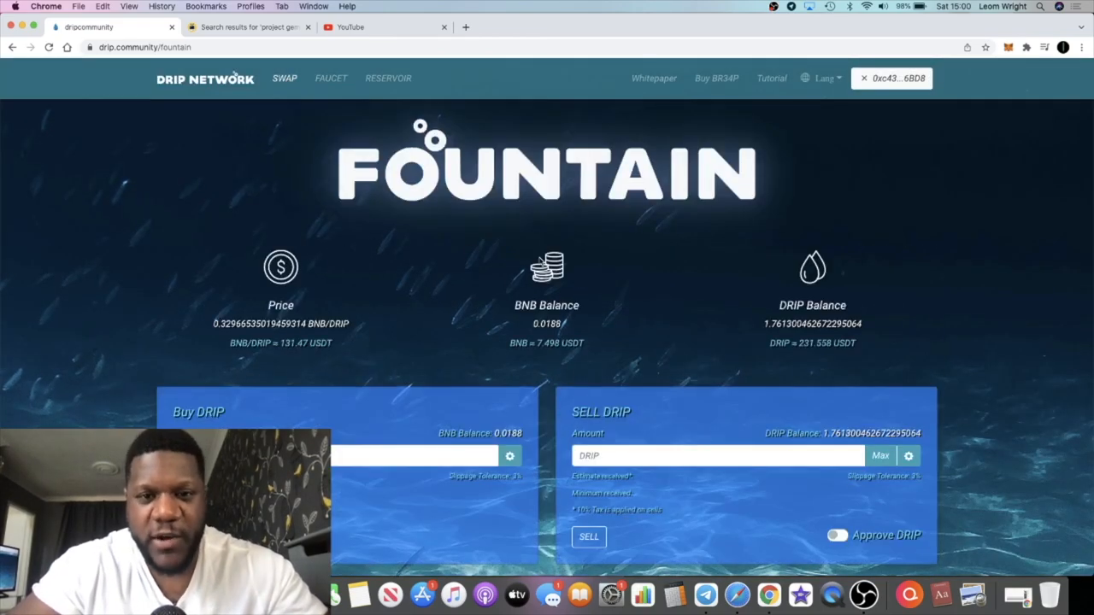
- Enter the full 1.761 DRIP balance in SELL DRIP, estimating about 0.52 BNB
scroll(down, 3)
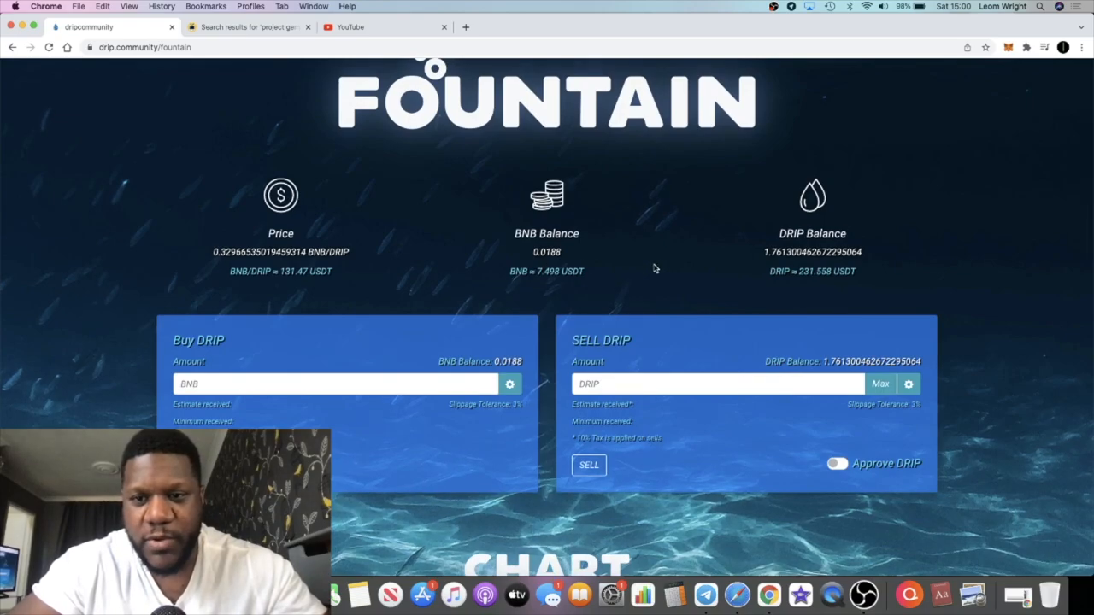
click(838, 463)
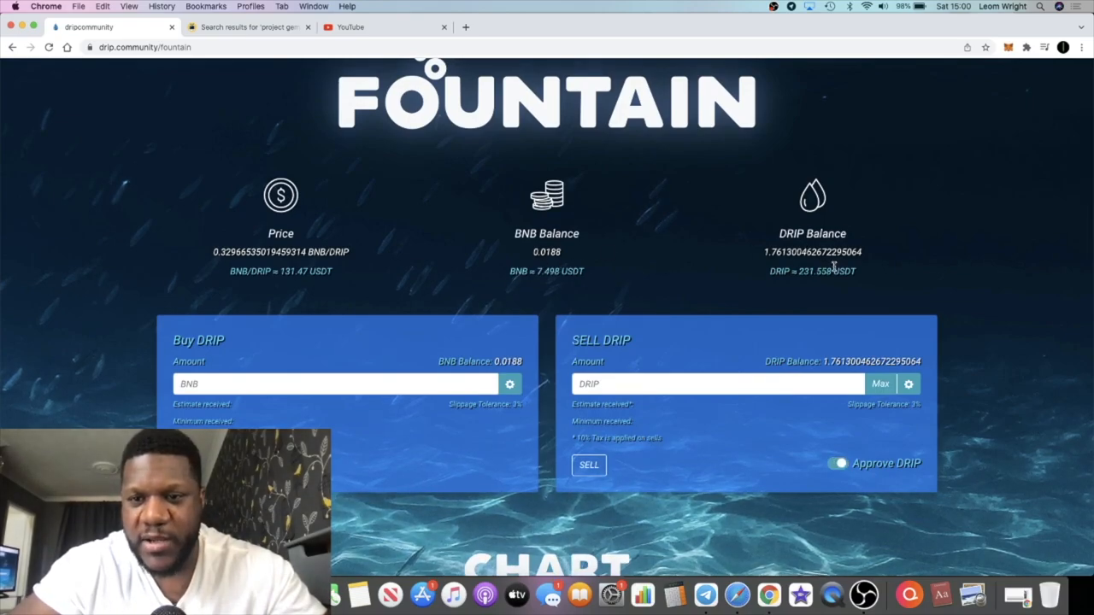
mouse_move(836, 269)
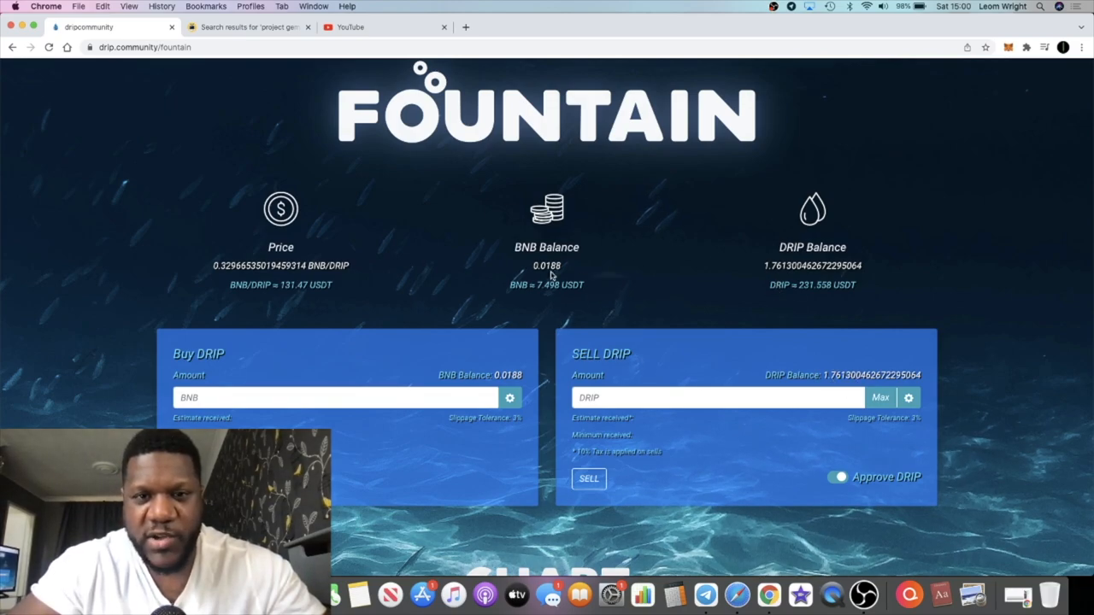
mouse_move(620, 248)
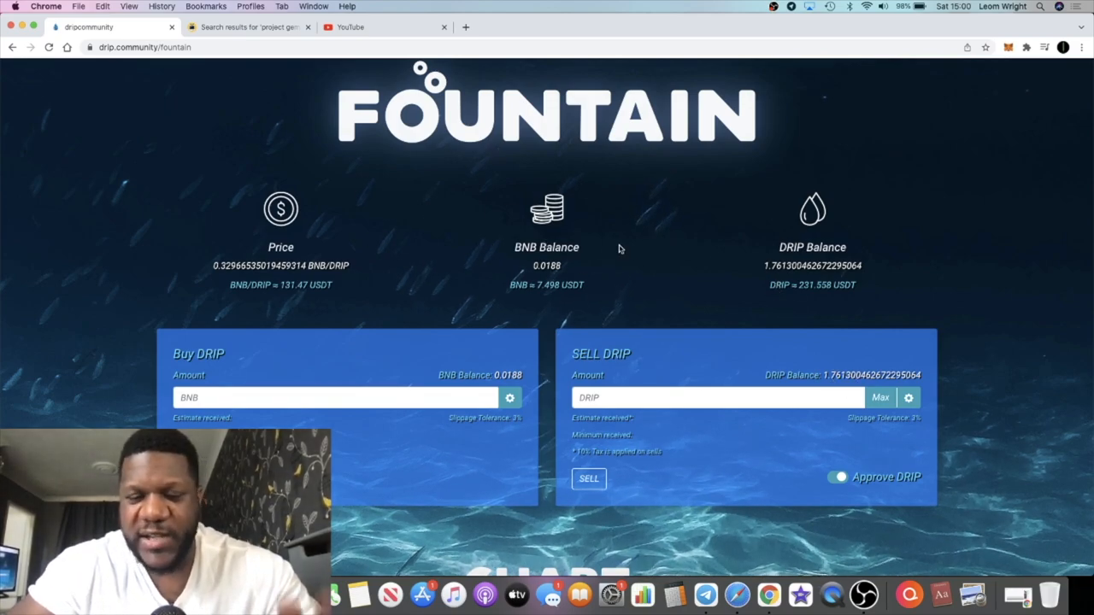
scroll(down, 3)
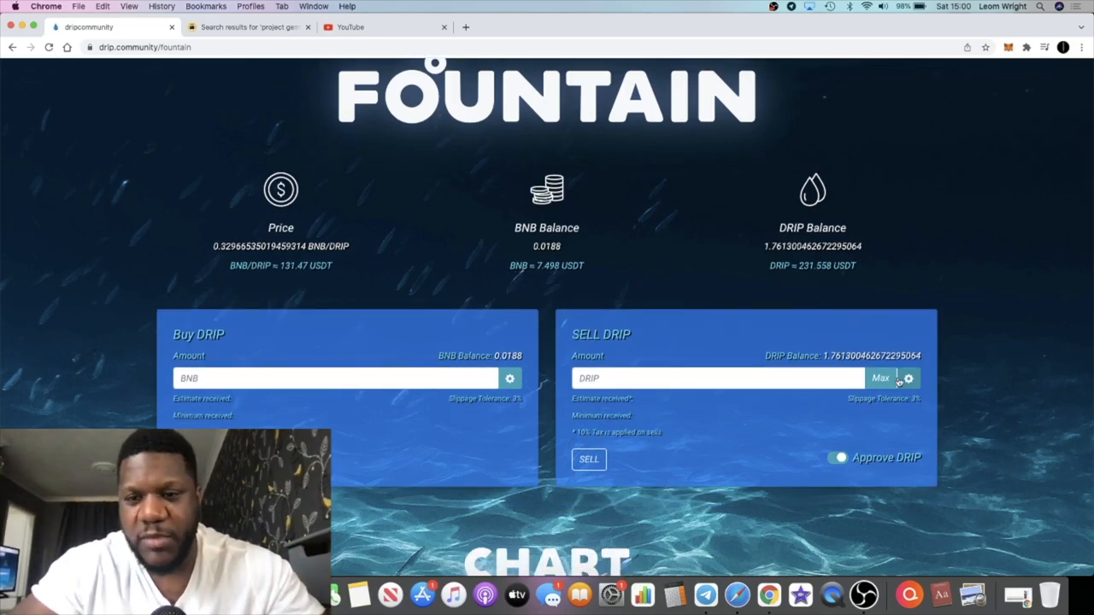
scroll(down, 3)
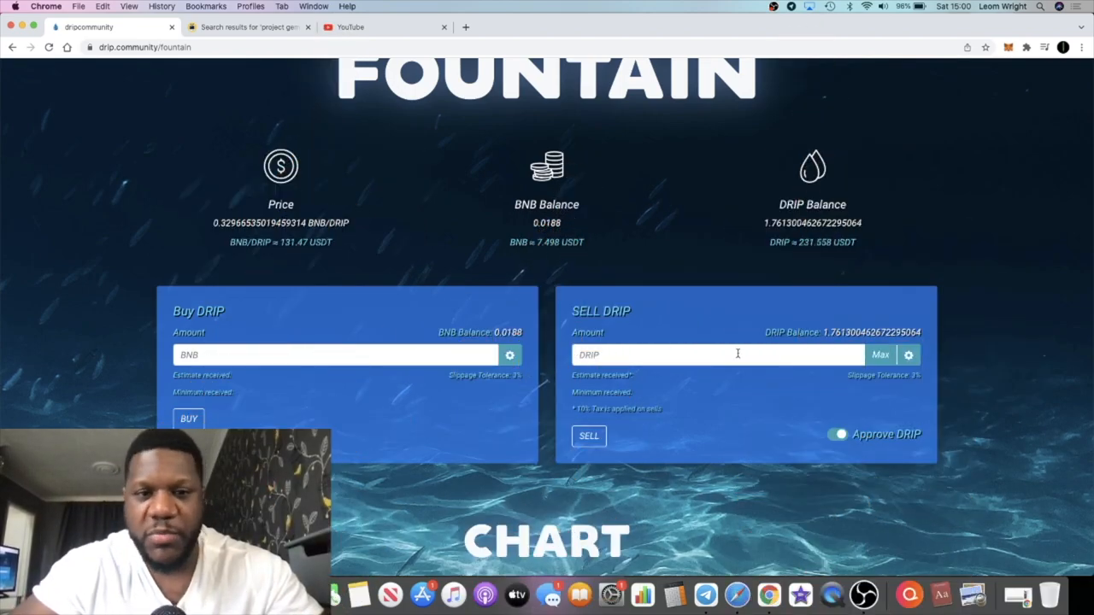
scroll(down, 3)
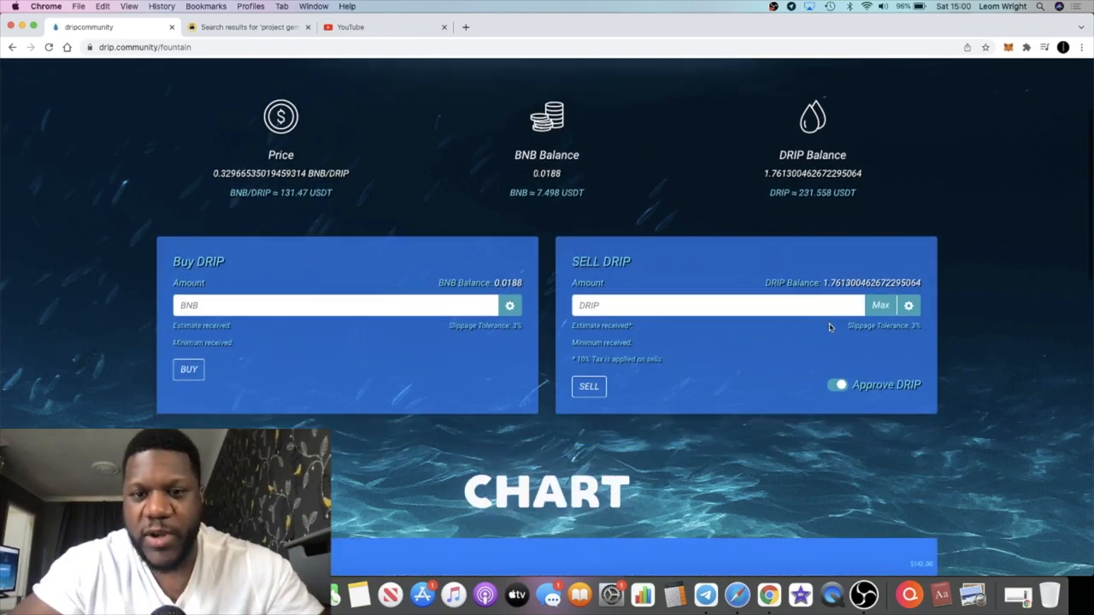
mouse_move(571, 361)
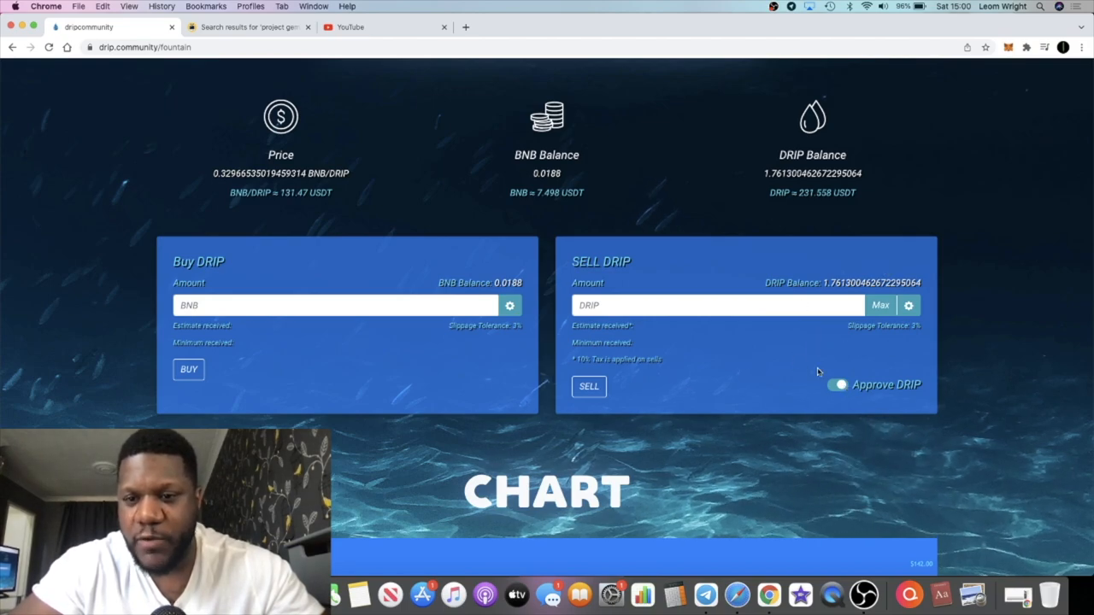
click(881, 305)
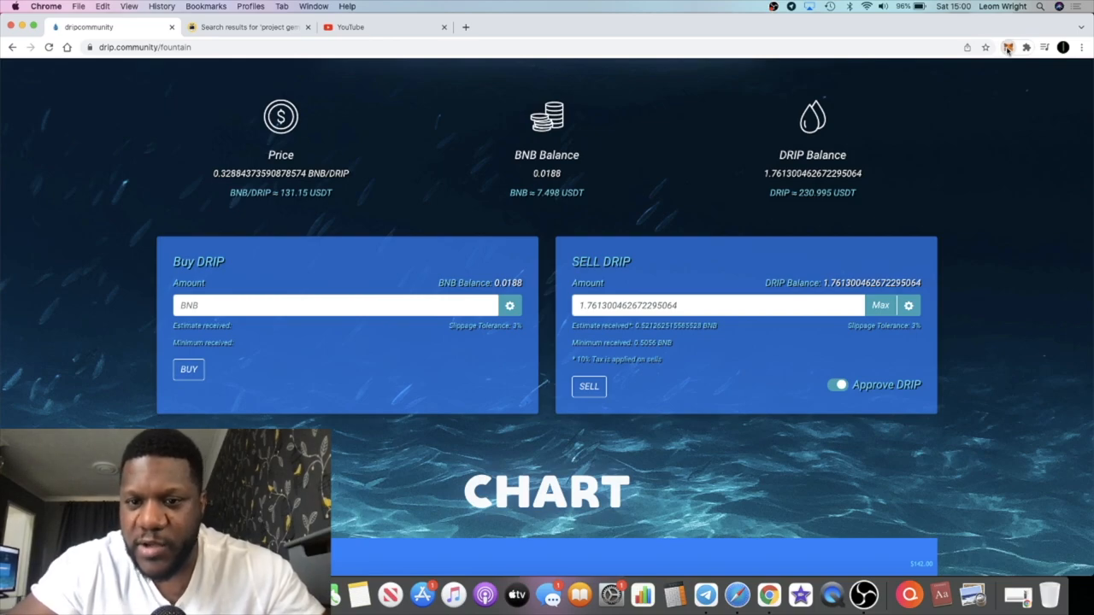
click(1008, 47)
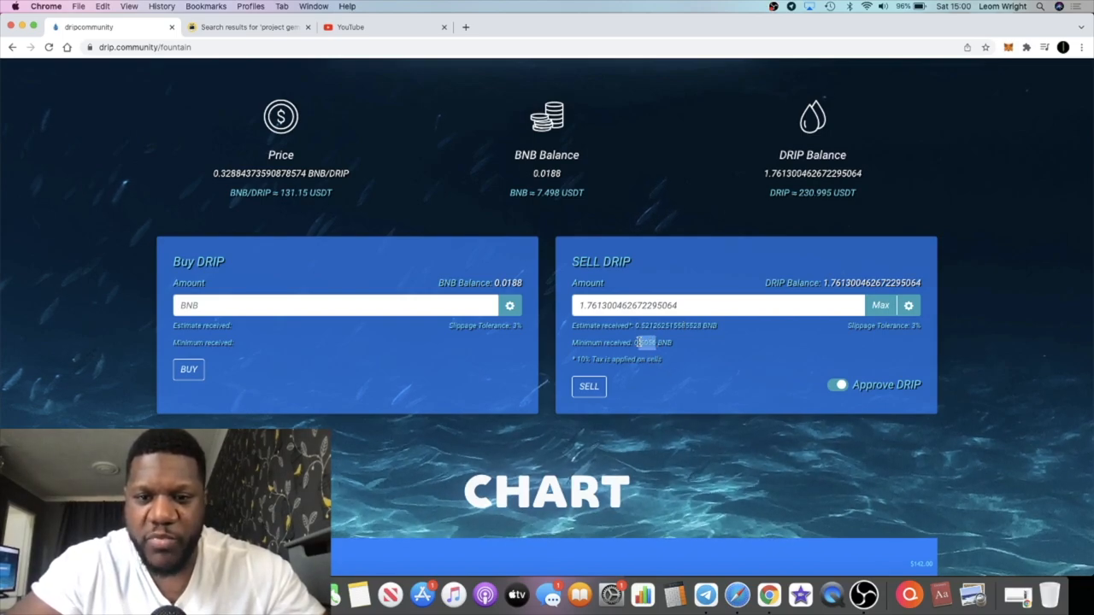
- Sell the 1.761 DRIP, confirming in MetaMask, raising the BNB balance to 0.5395
click(588, 387)
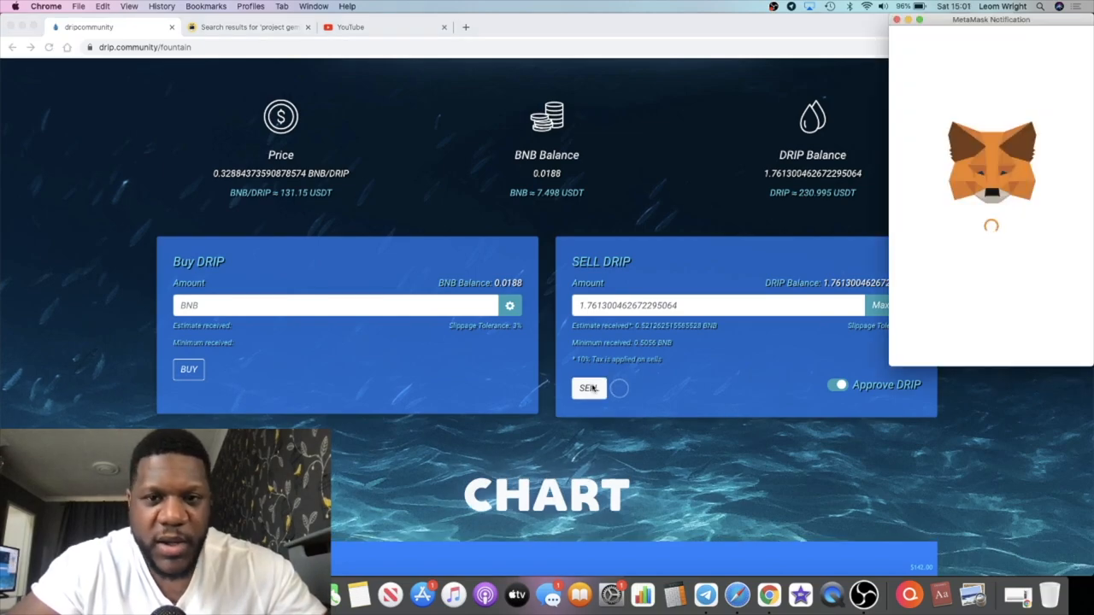
click(589, 388)
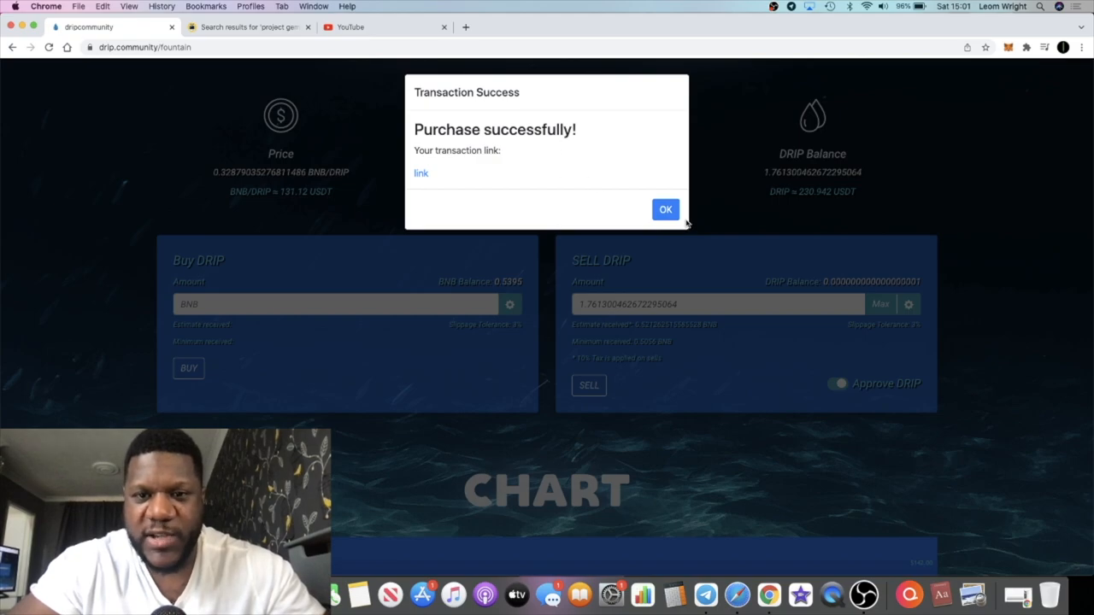
click(666, 210)
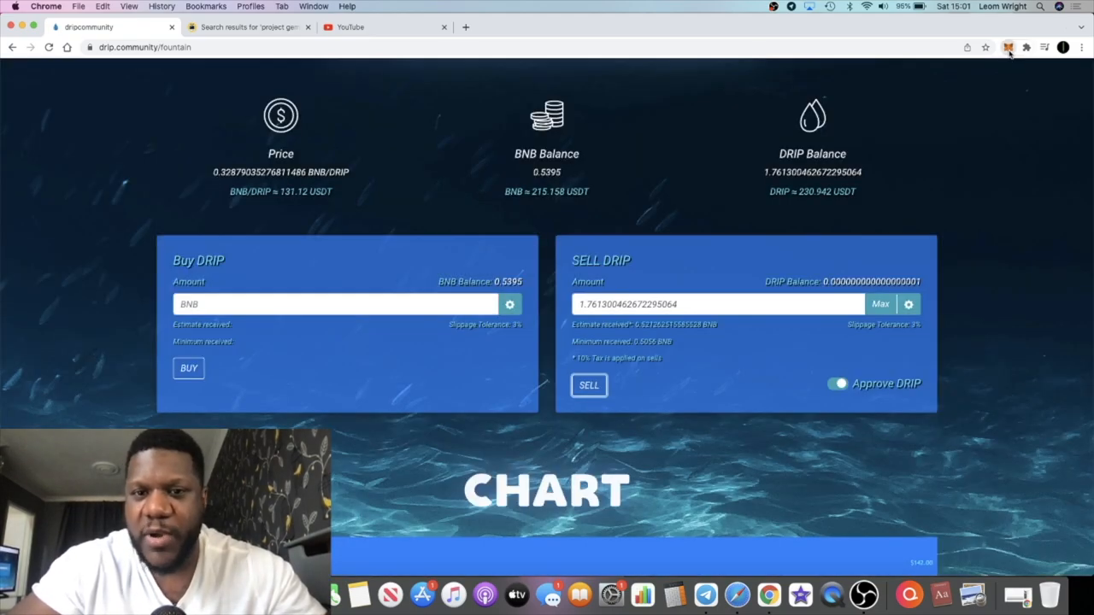
click(1008, 47)
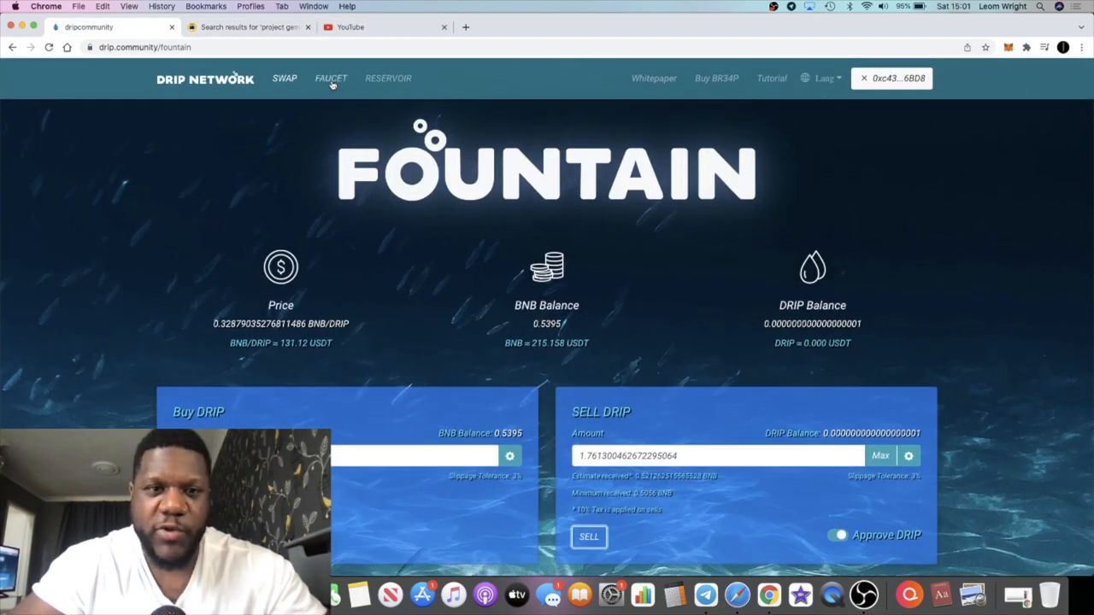
- Review faucet stats: about 0.006 DRIP available rewards and 323.249 deposits
click(331, 78)
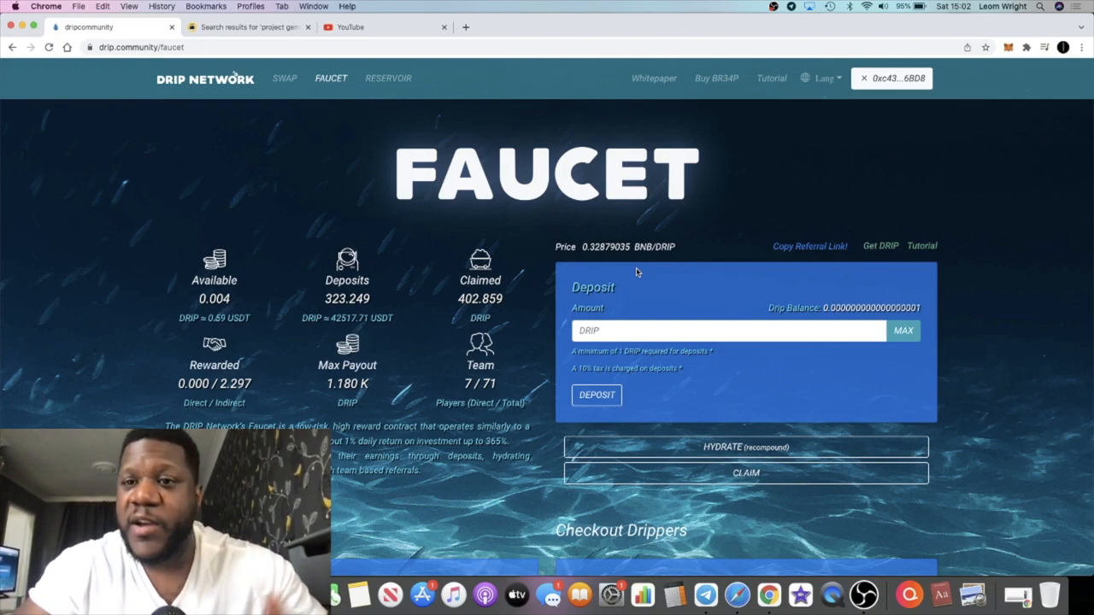
mouse_move(454, 349)
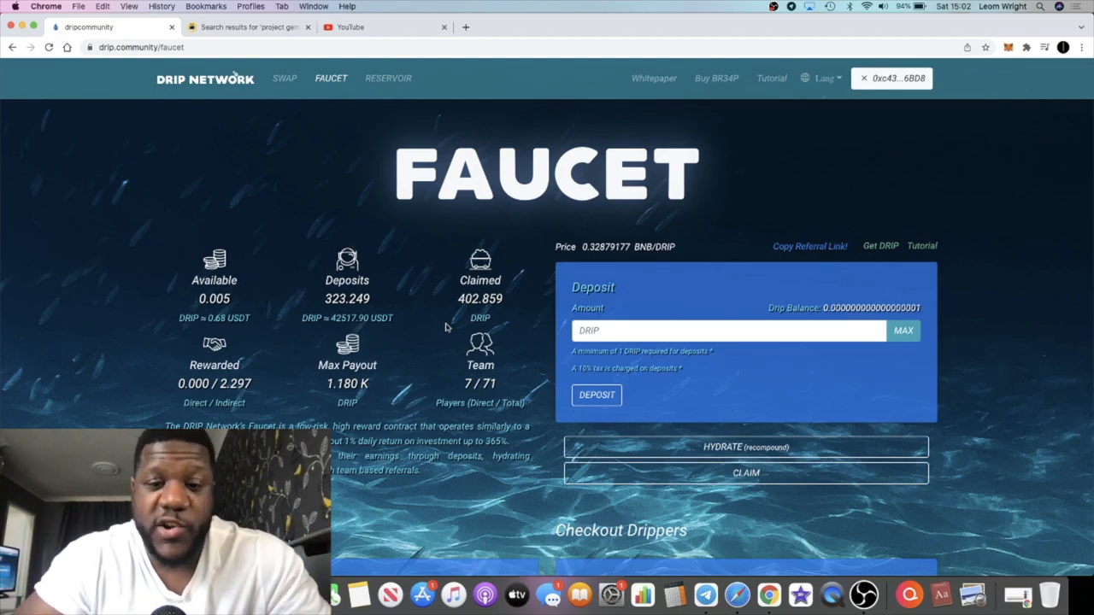
scroll(down, 3)
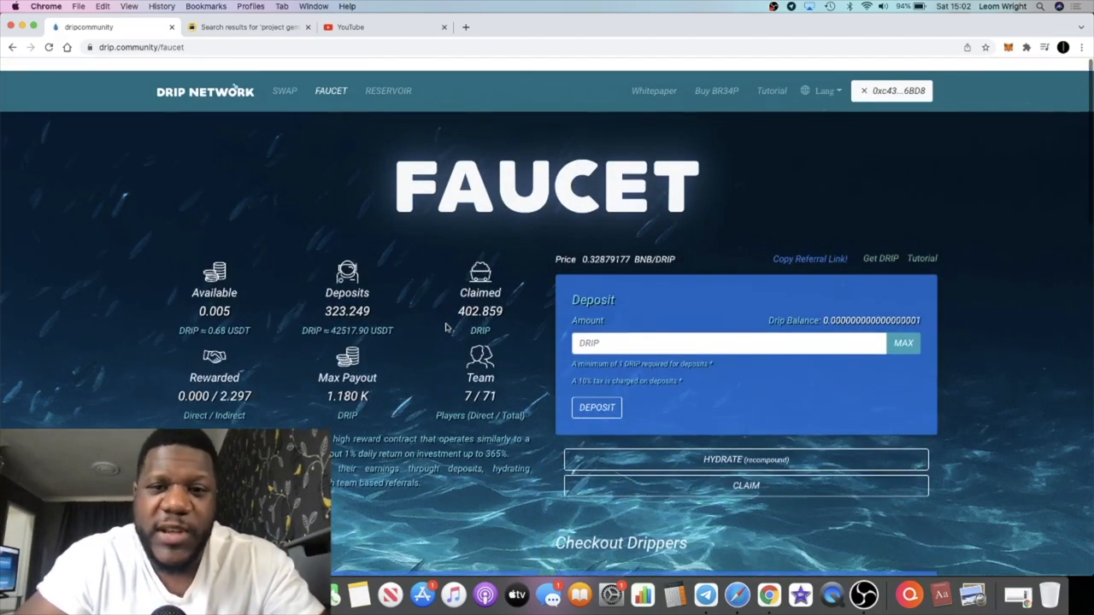
scroll(down, 3)
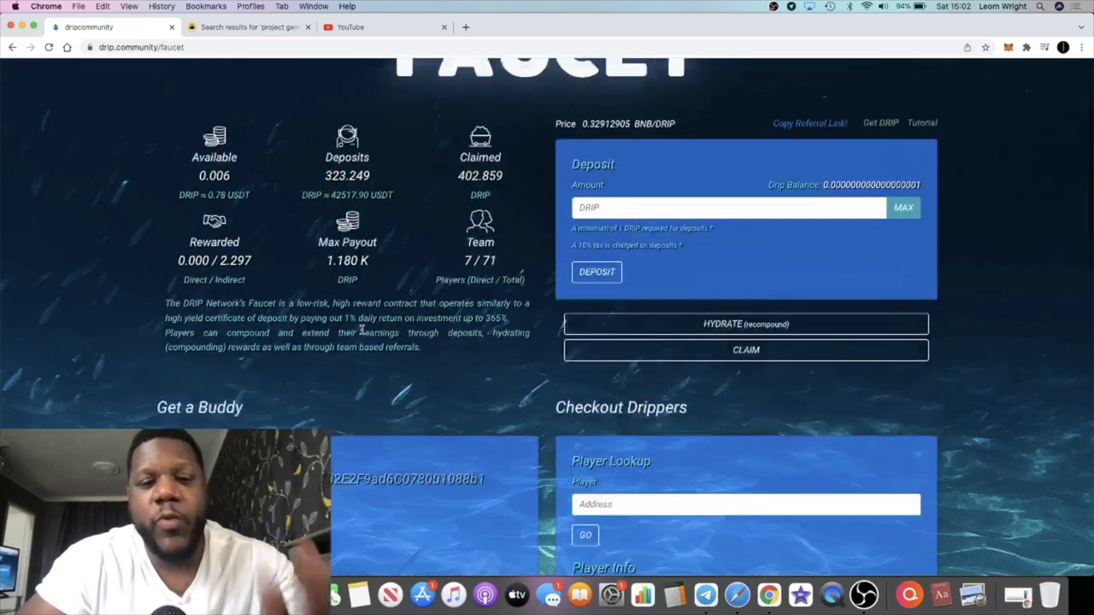
scroll(down, 3)
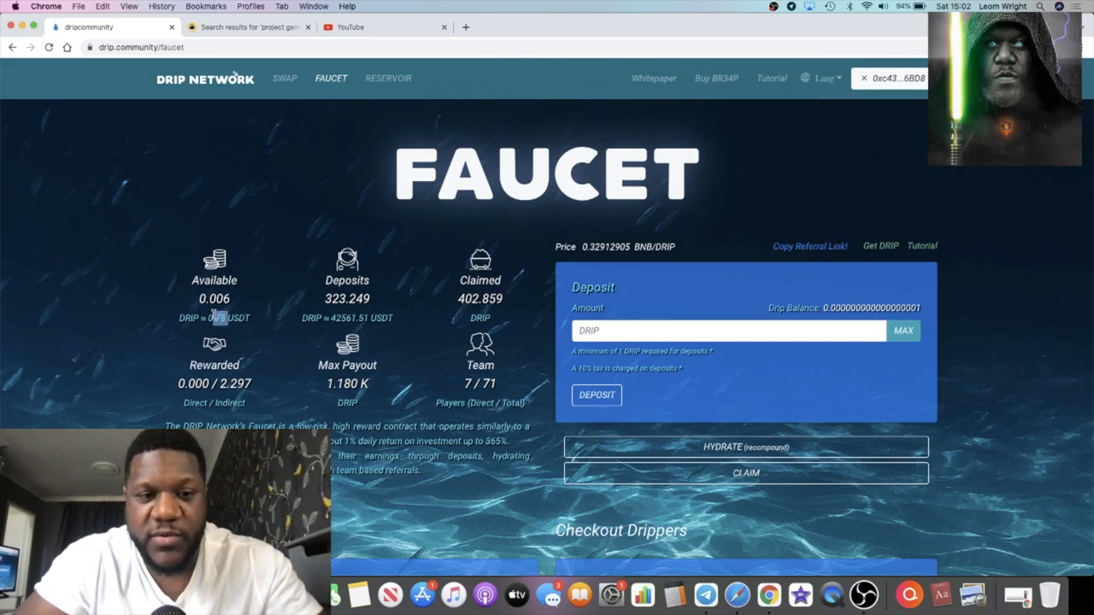
mouse_move(251, 320)
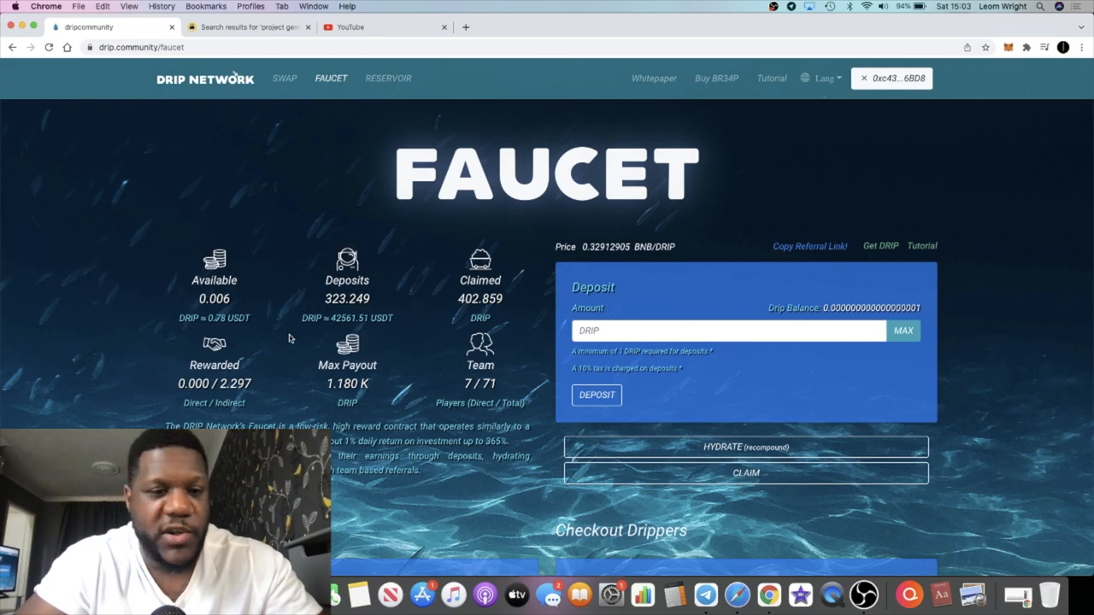
- Start a second faucet claim, then reject it in MetaMask and dismiss the failure notice
scroll(down, 3)
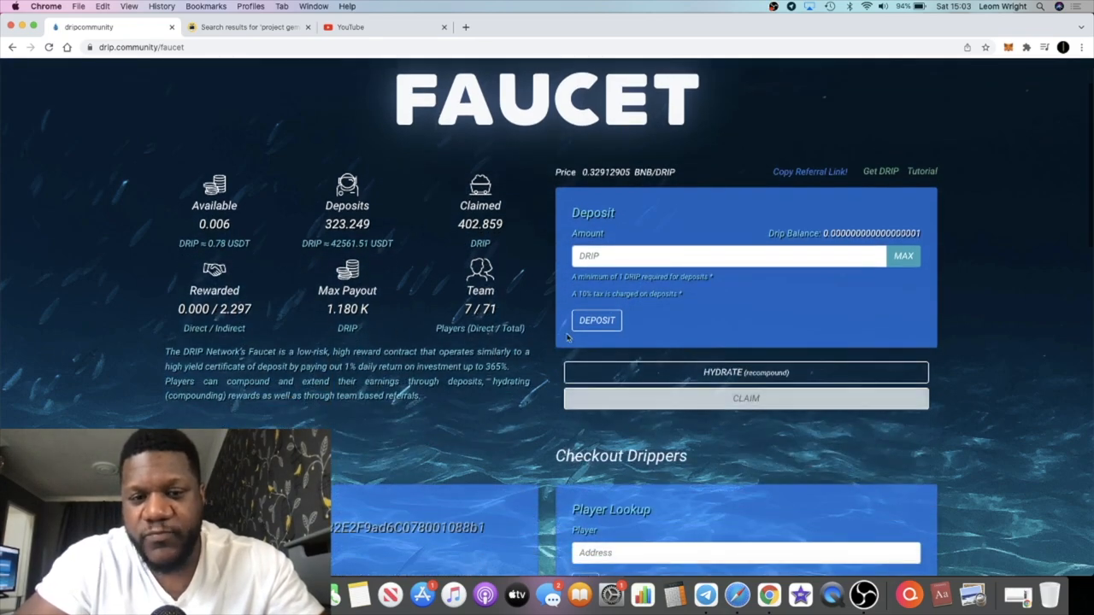
scroll(down, 3)
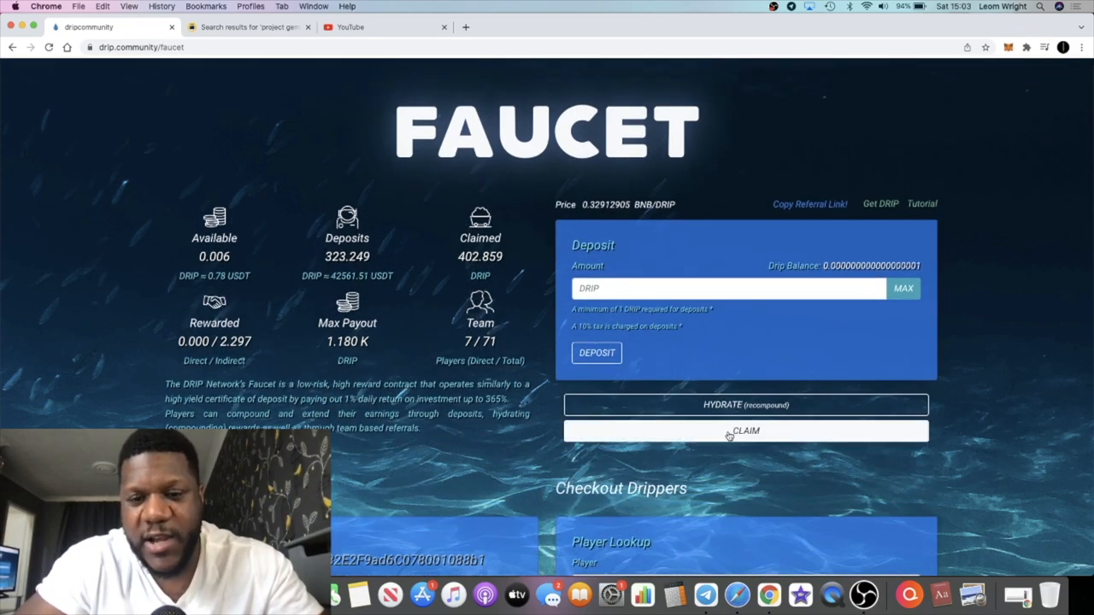
click(745, 431)
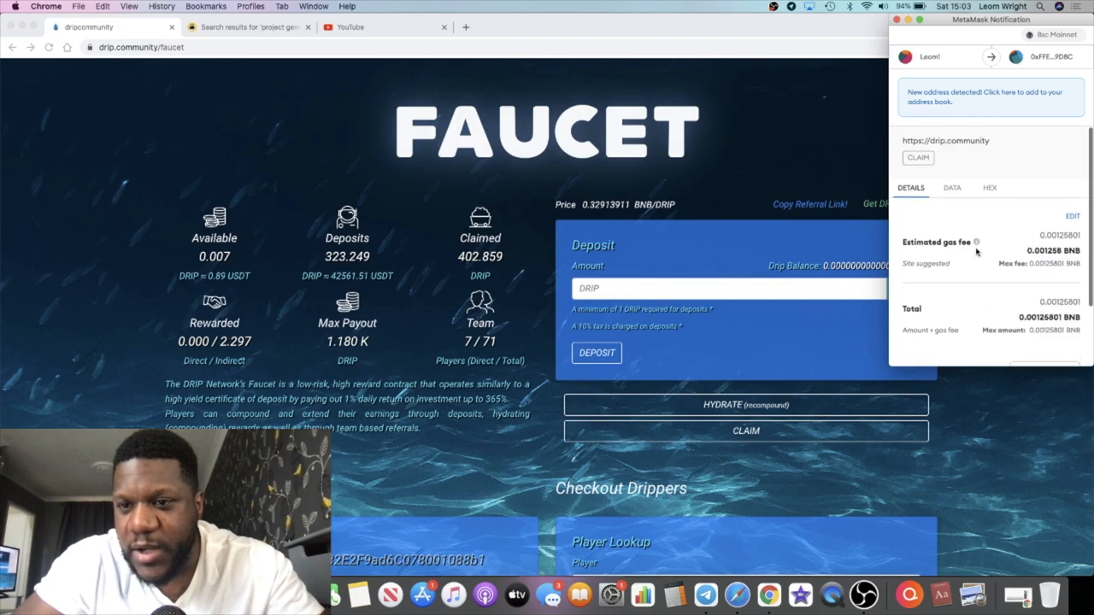
scroll(down, 3)
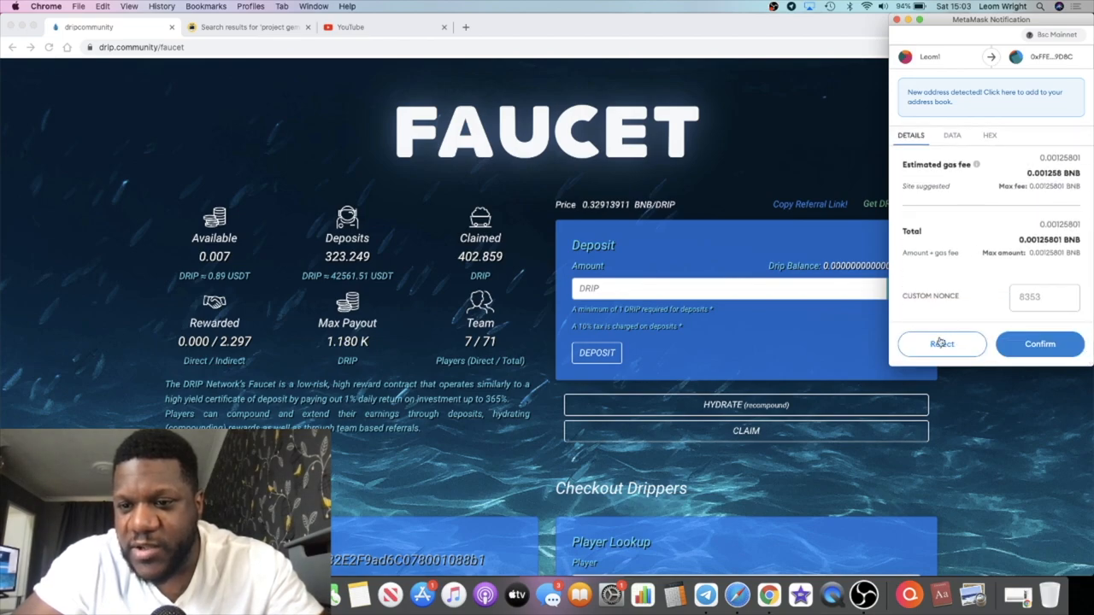
click(942, 343)
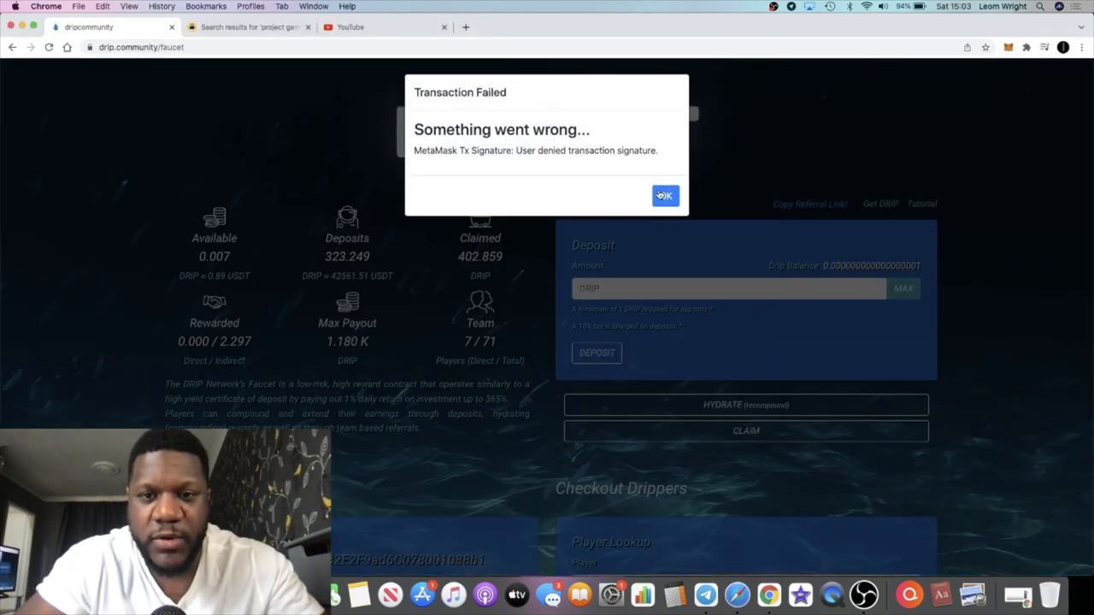
click(666, 196)
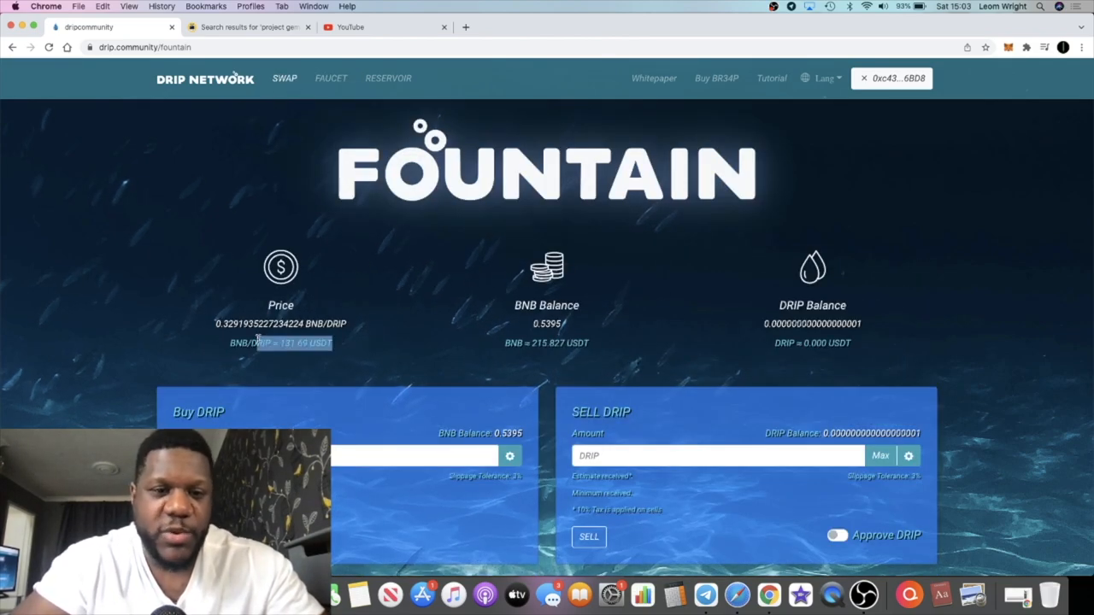
- Leave the Fountain swap page for the Drip Network Faucet page
click(837, 535)
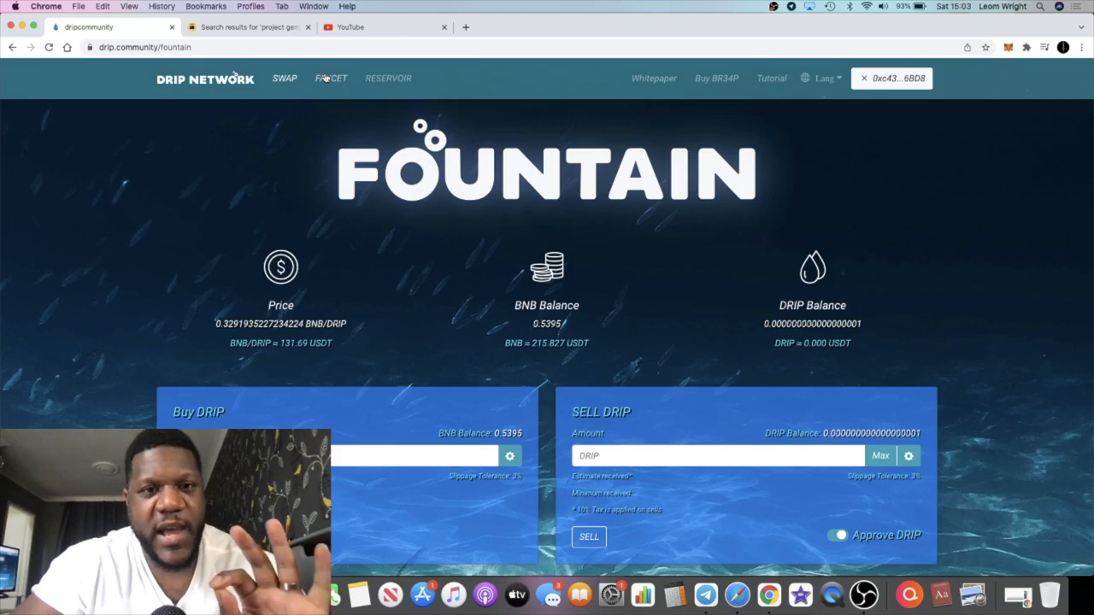
mouse_move(323, 295)
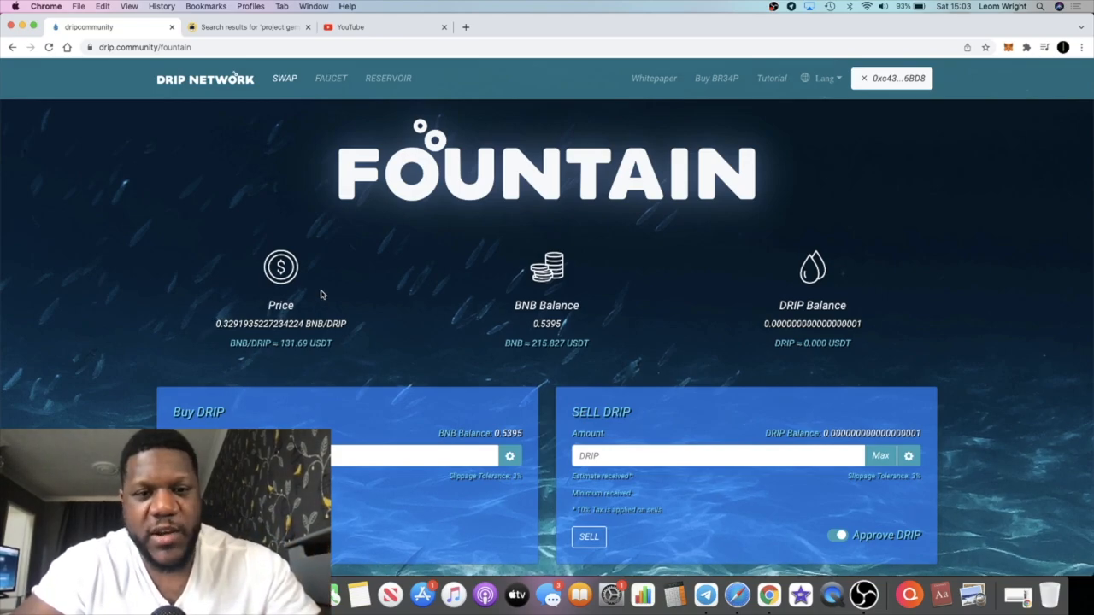
click(330, 78)
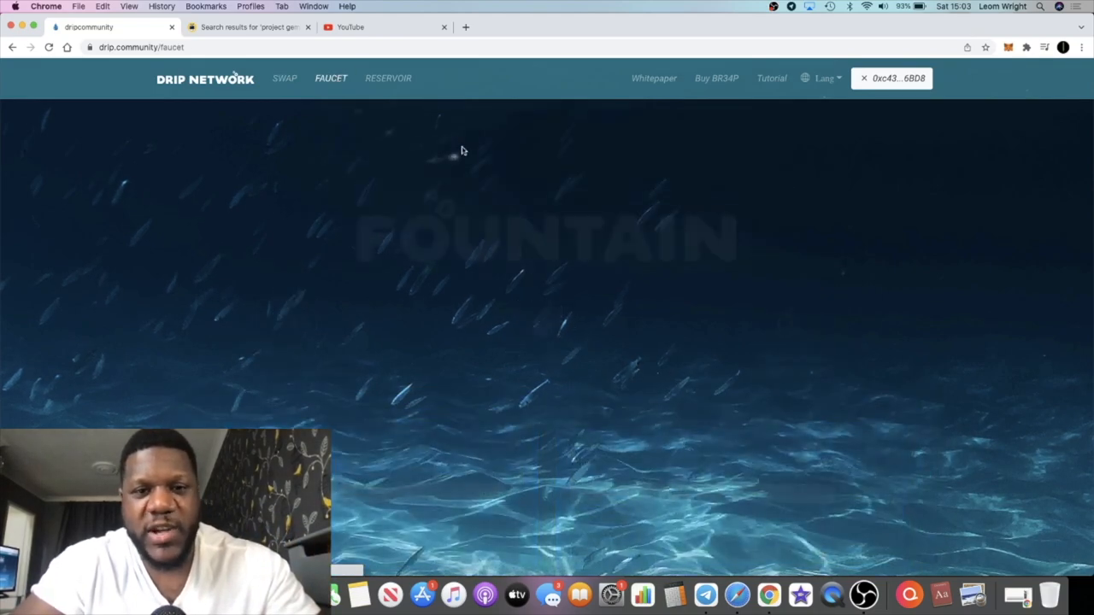